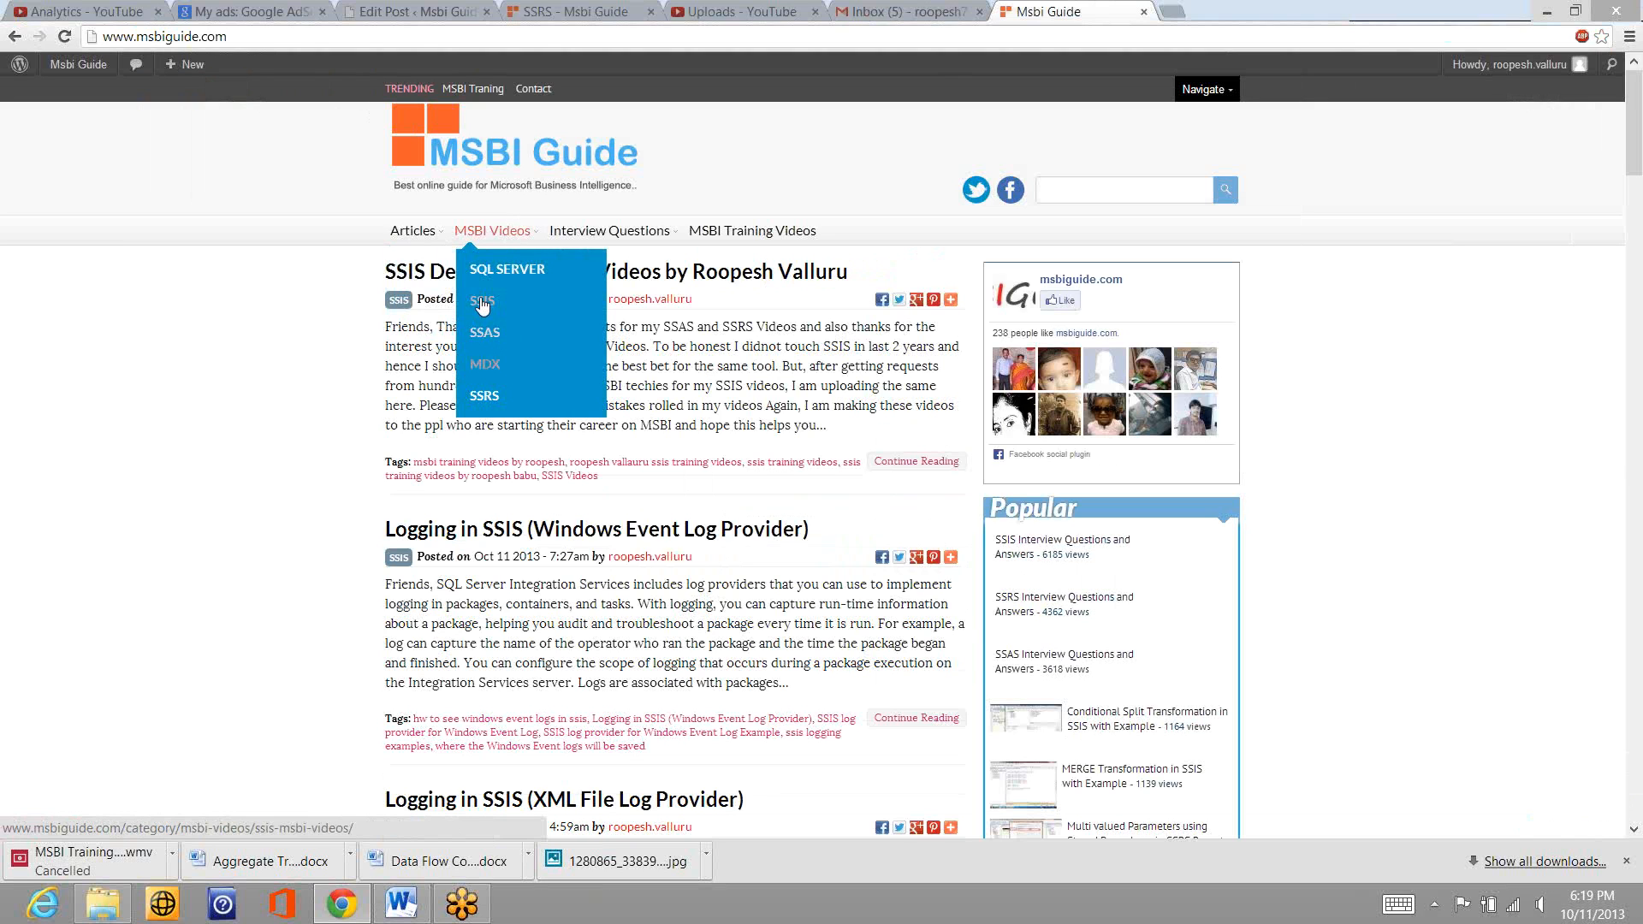
Select SSIS under the MSBI Videos menu to list the SSIS video posts
{"action": "left_click", "coordinate": [482, 304]}
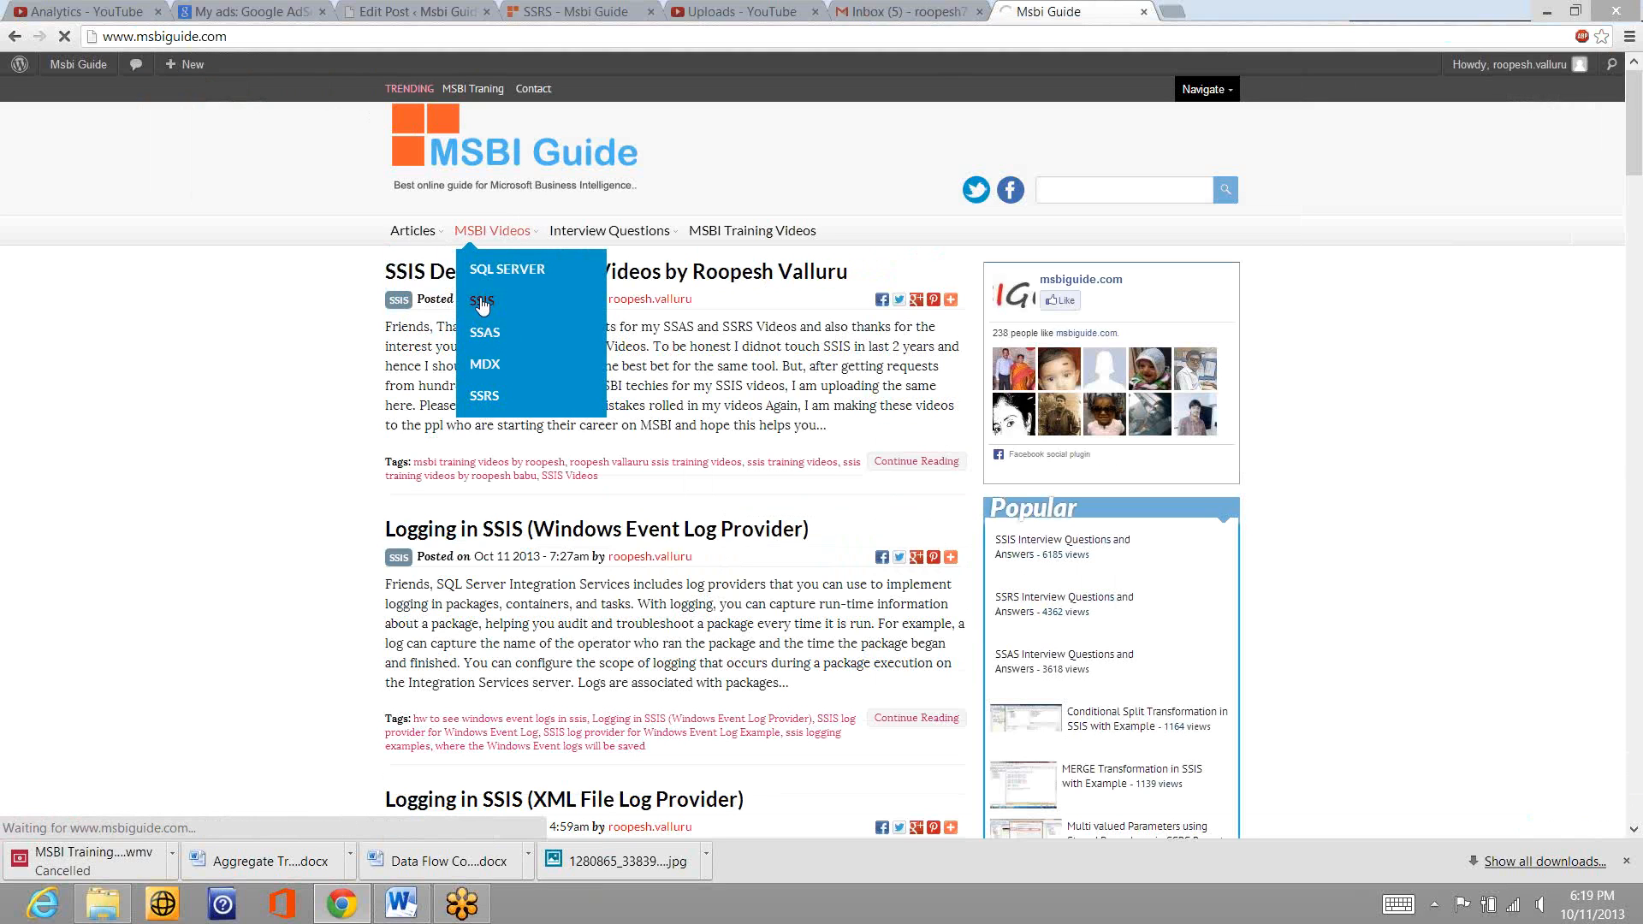
{"action": "left_click", "coordinate": [481, 303]}
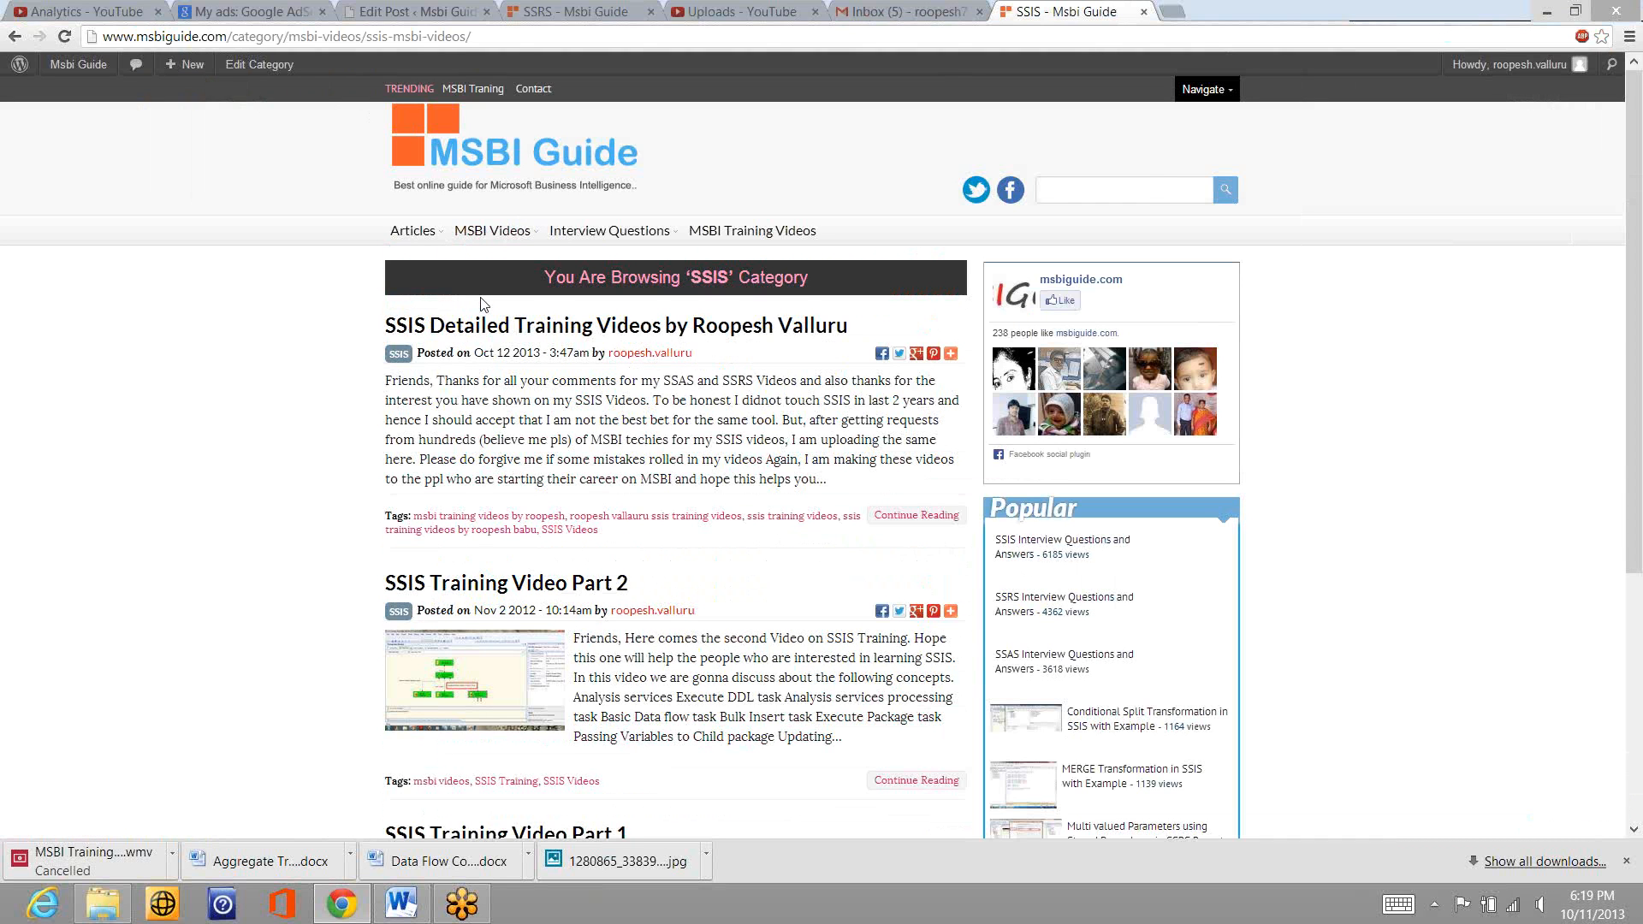
{"action": "mouse_move", "coordinate": [602, 332]}
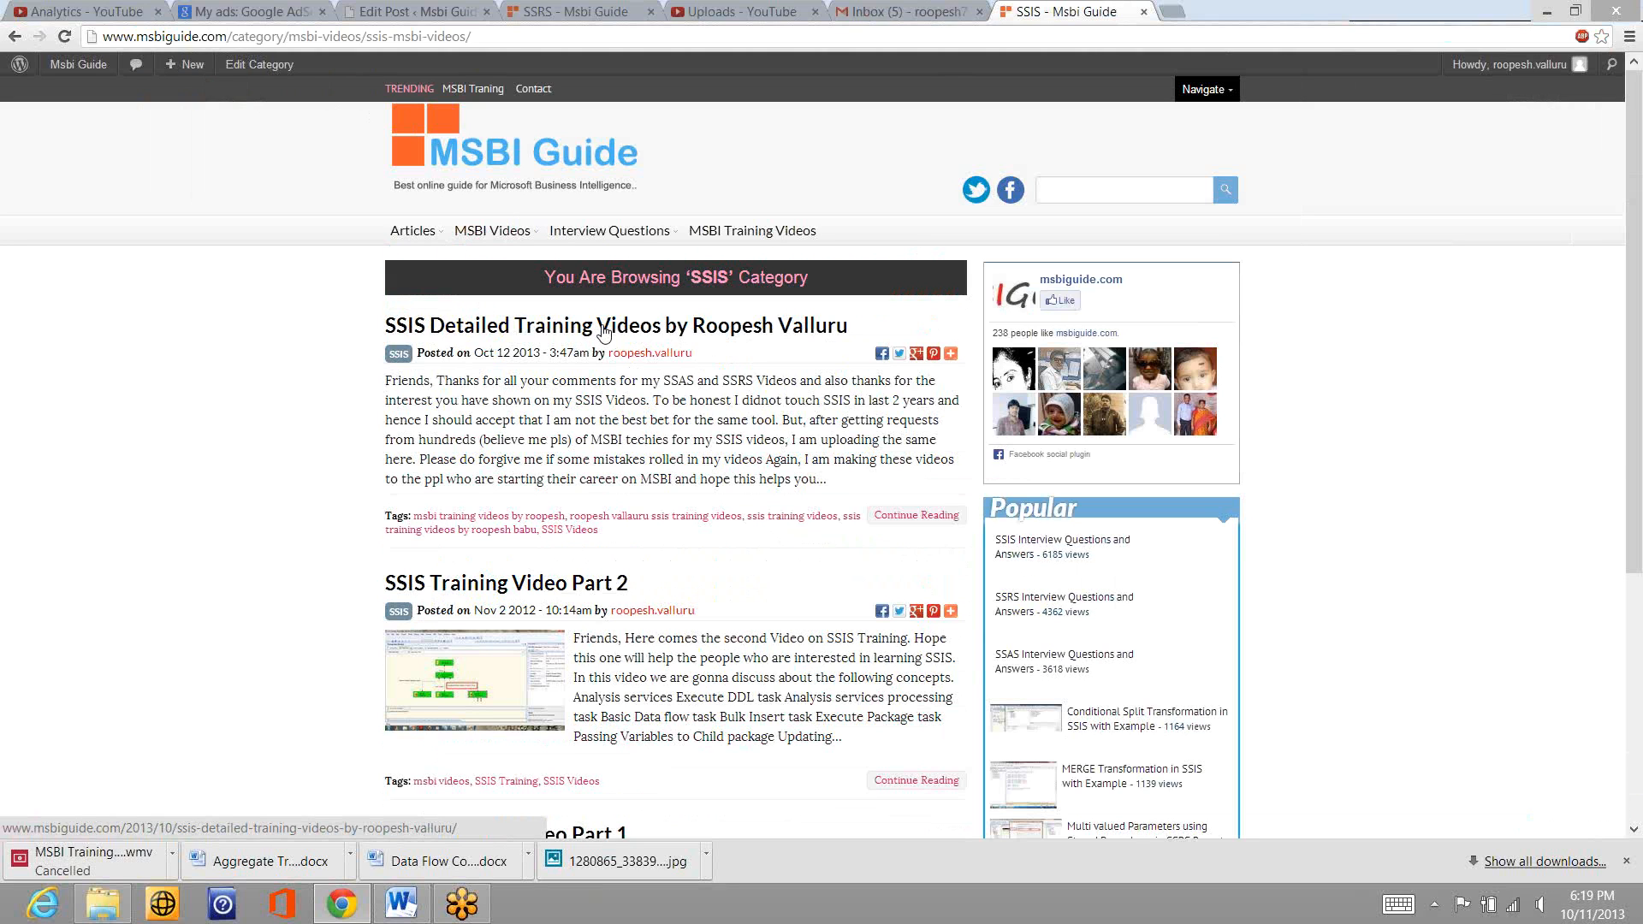
Open 'SSIS Detailed Training Videos by Roopesh Valluru' and scroll down through Video 14
{"action": "left_click", "coordinate": [618, 325]}
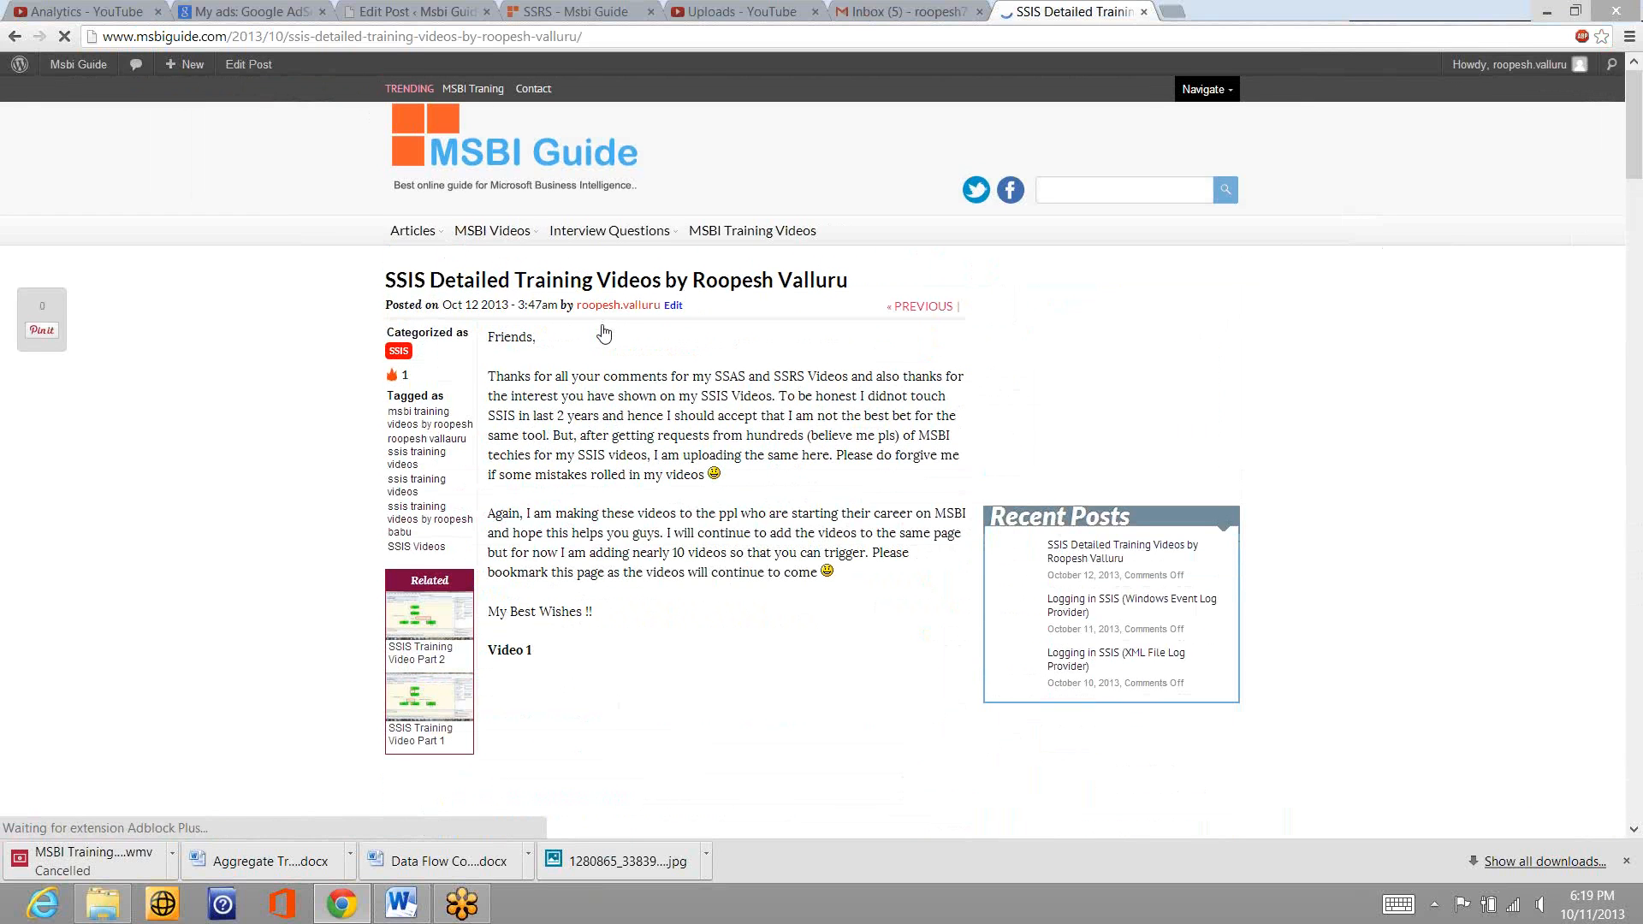
{"action": "scroll", "scroll_direction": "down", "scroll_amount": 3}
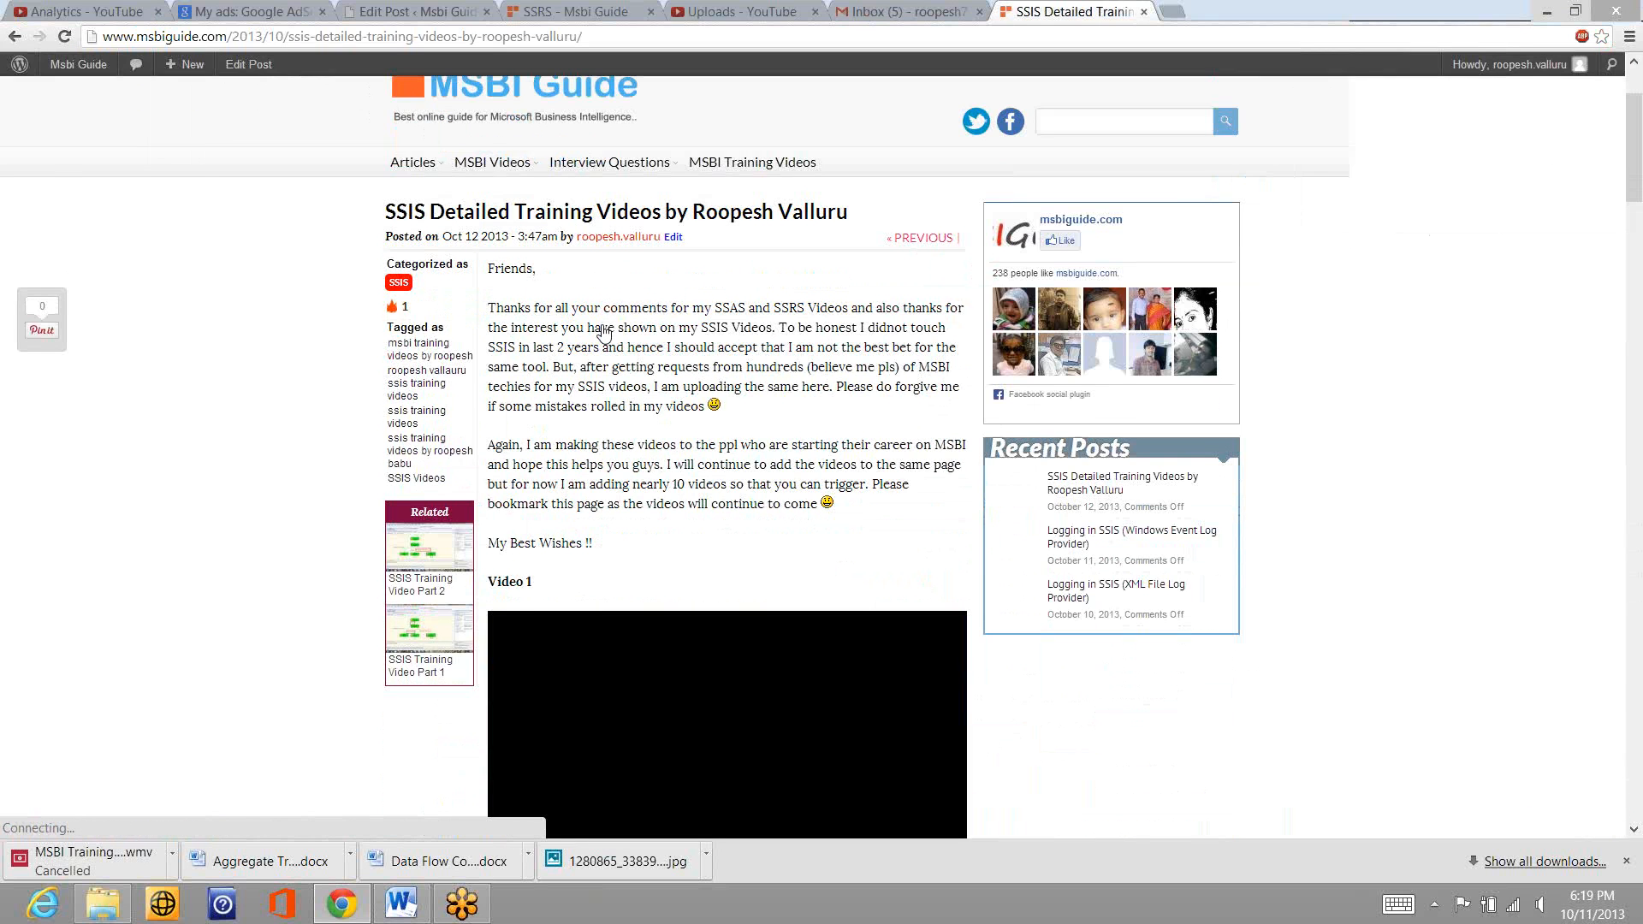
{"action": "scroll", "scroll_direction": "down", "scroll_amount": 3}
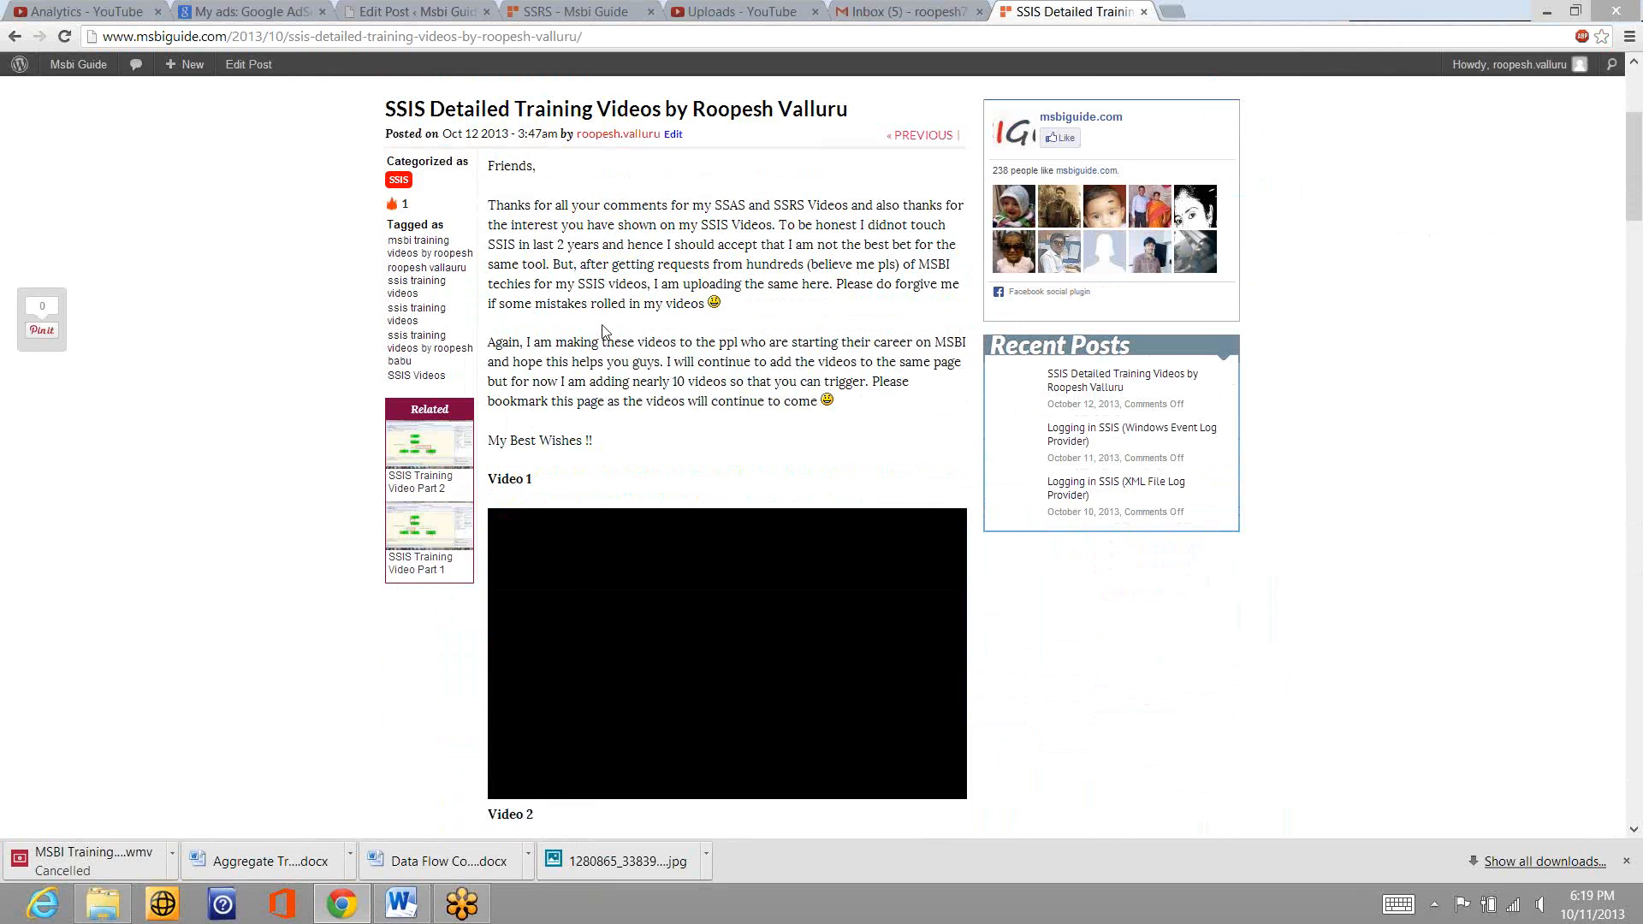
{"action": "scroll", "scroll_direction": "down", "scroll_amount": 3}
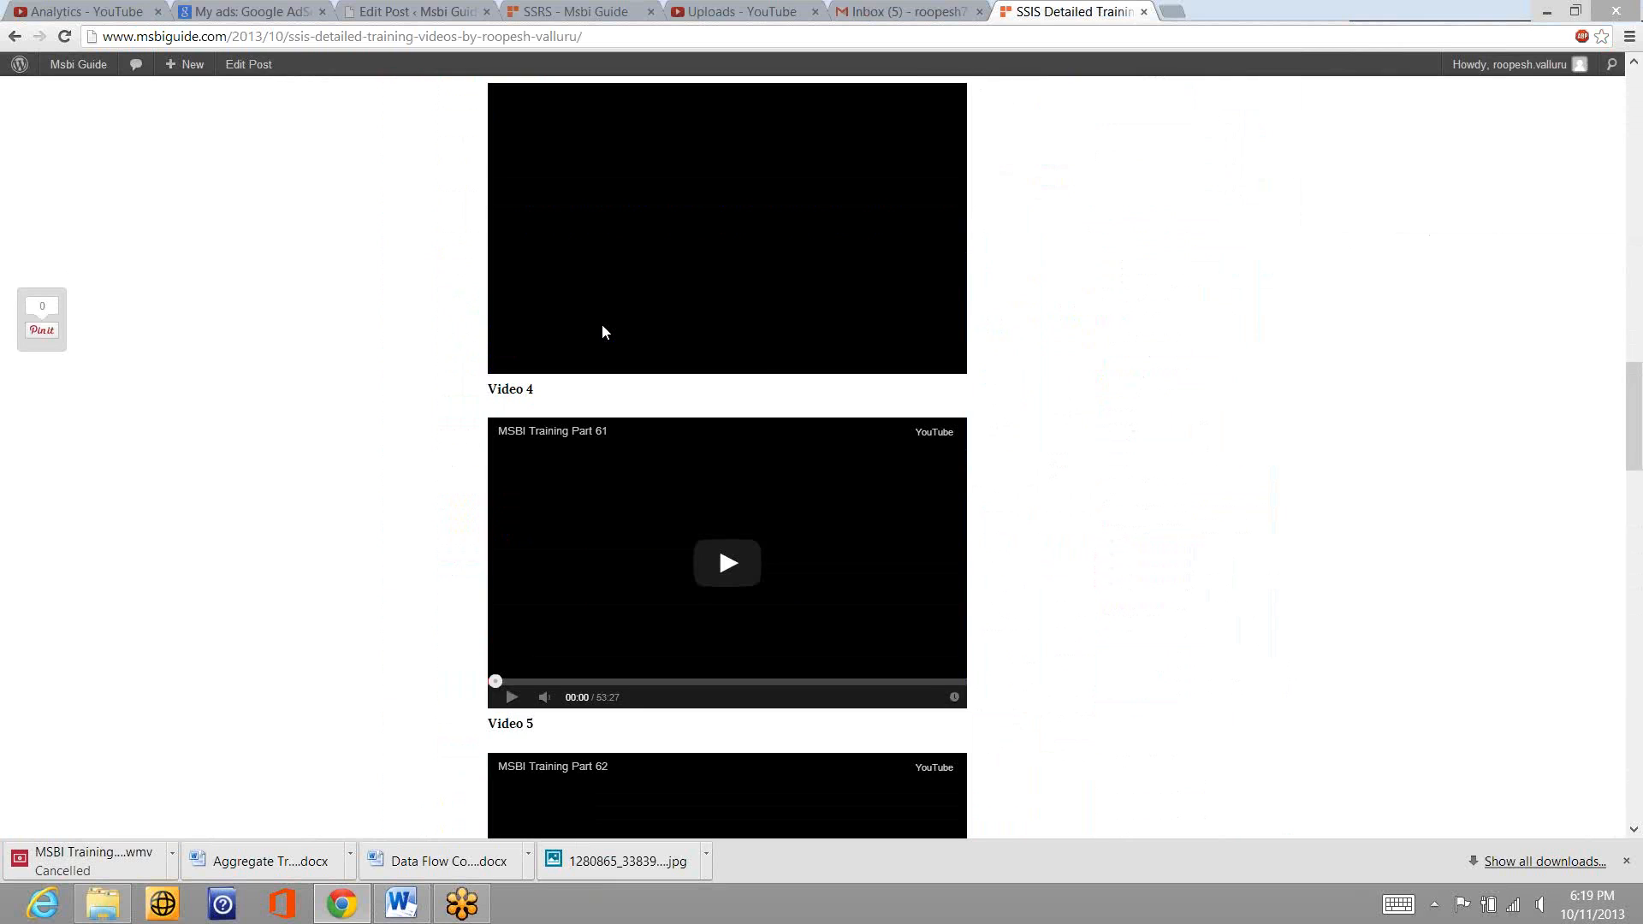
{"action": "scroll", "scroll_direction": "down", "scroll_amount": 3}
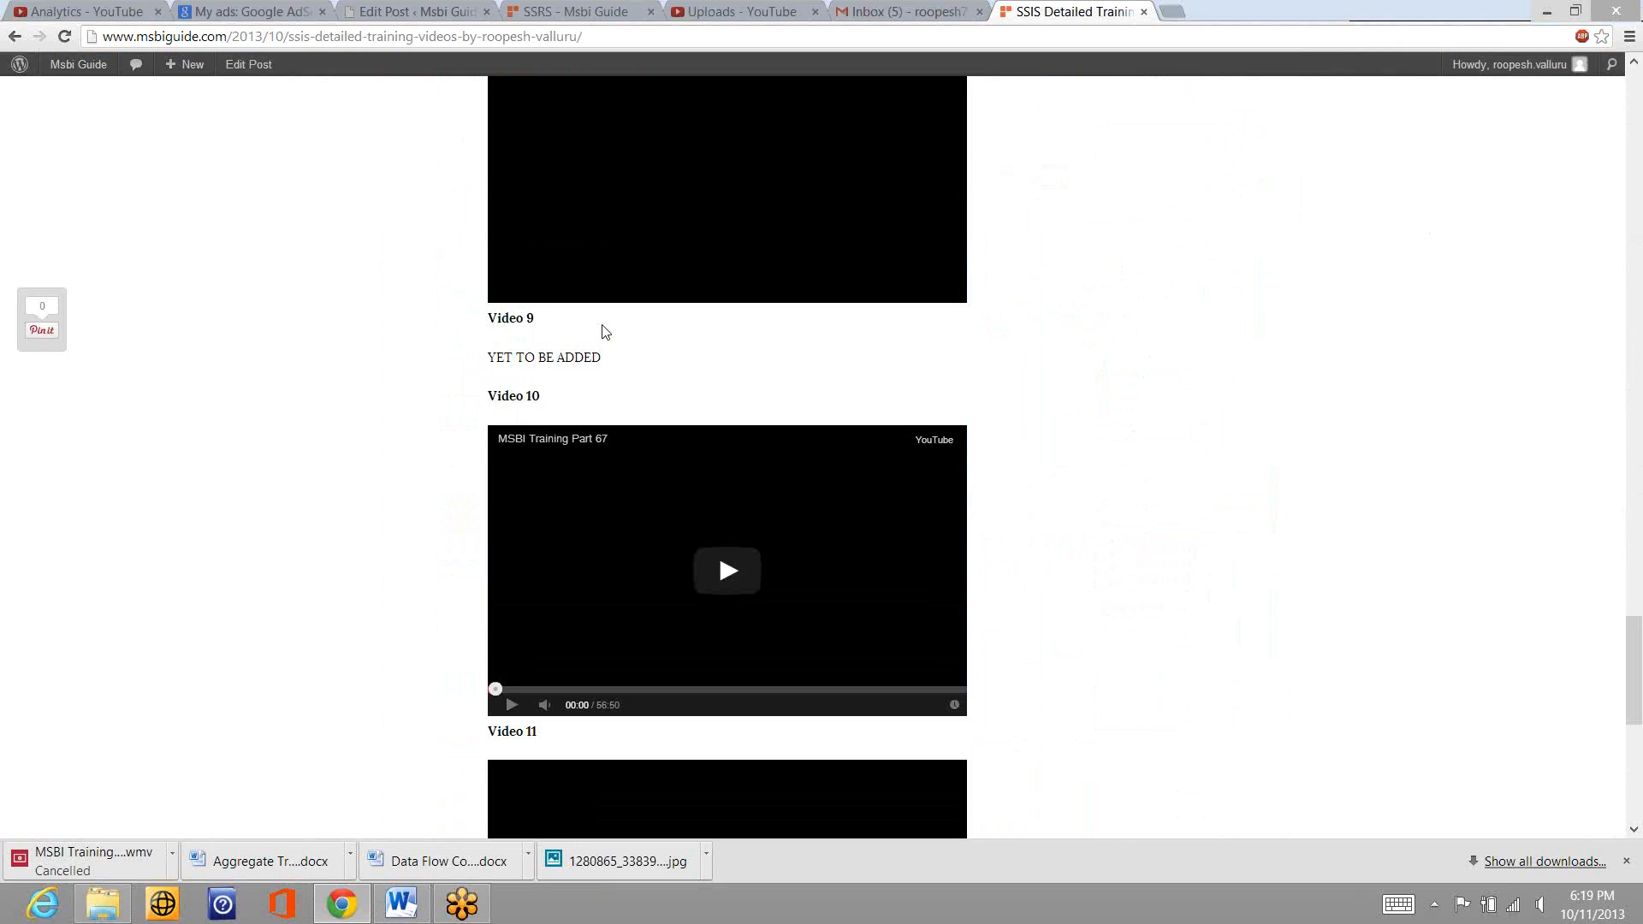
{"action": "scroll", "scroll_direction": "down", "scroll_amount": 3}
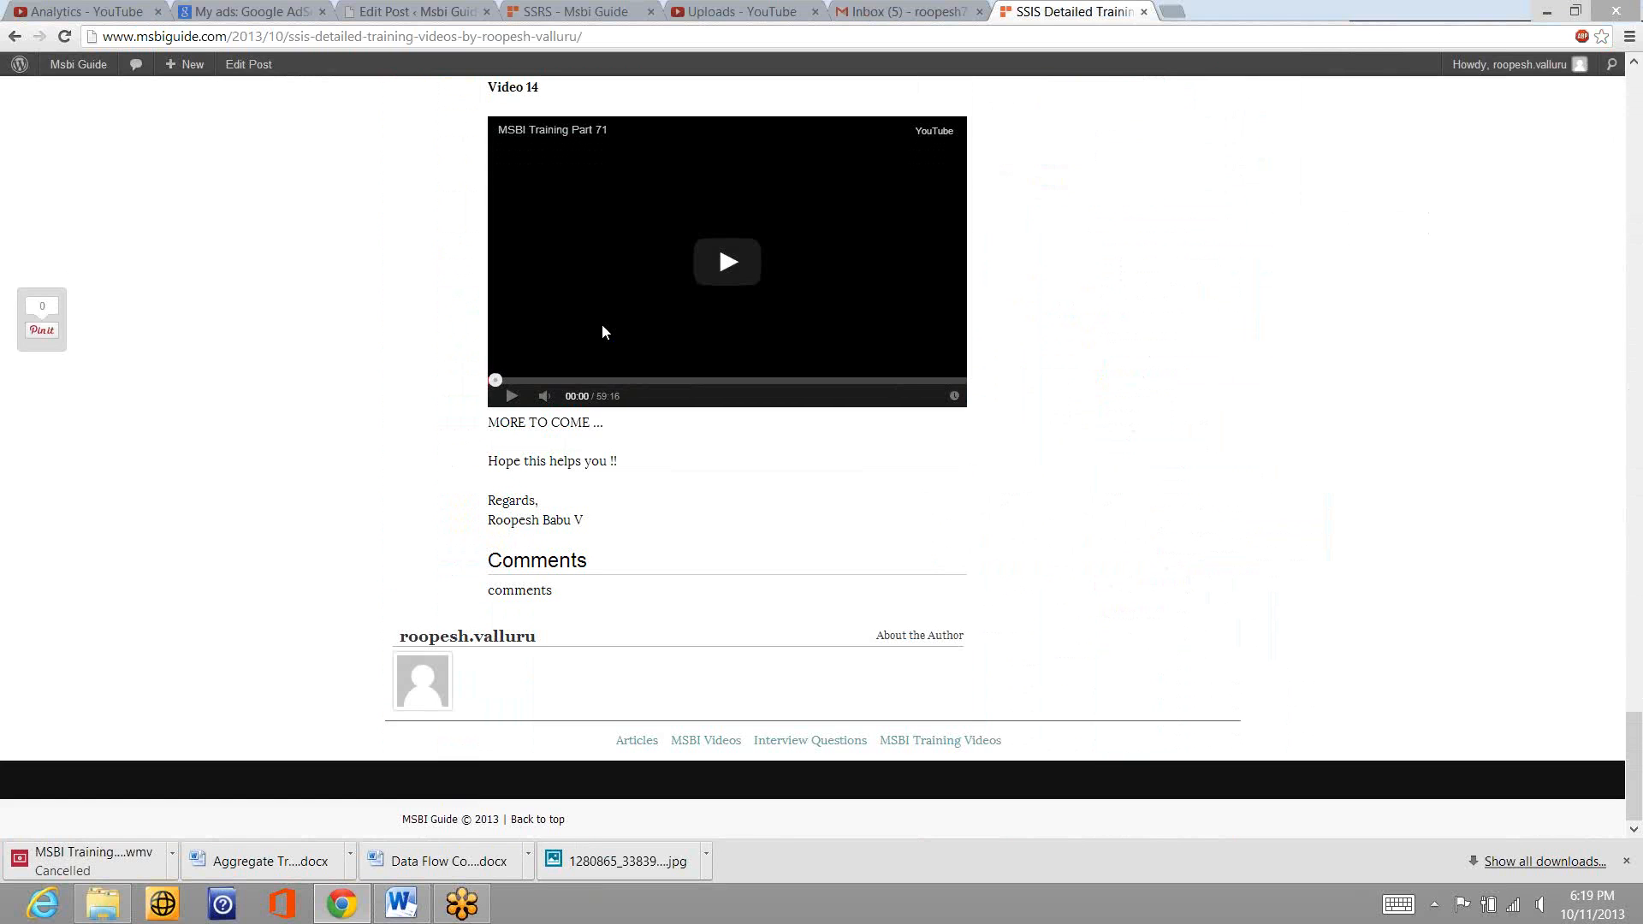